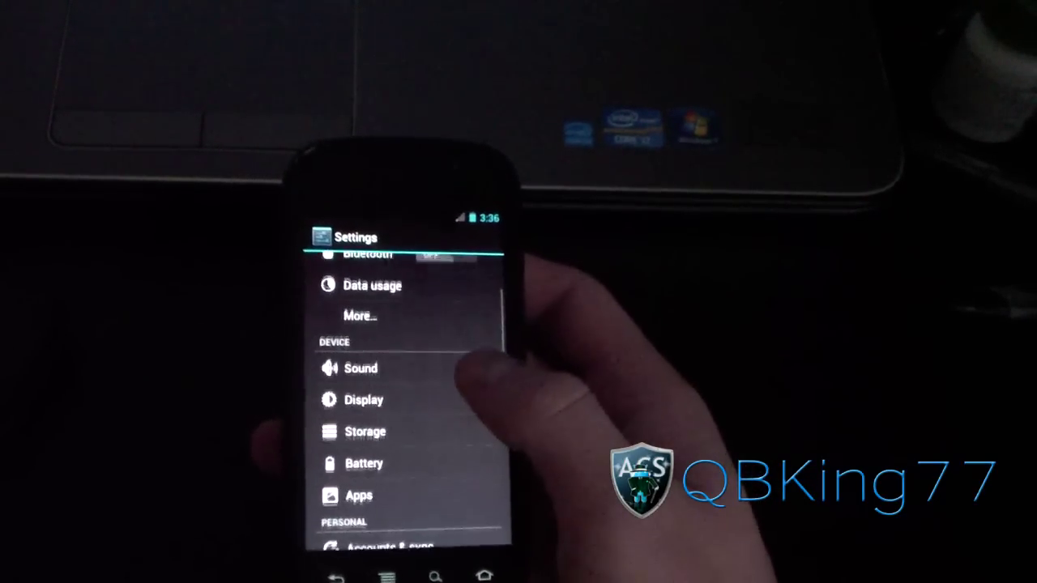
Step: Show the Apps section listing all installed apps, including system packages
click(355, 496)
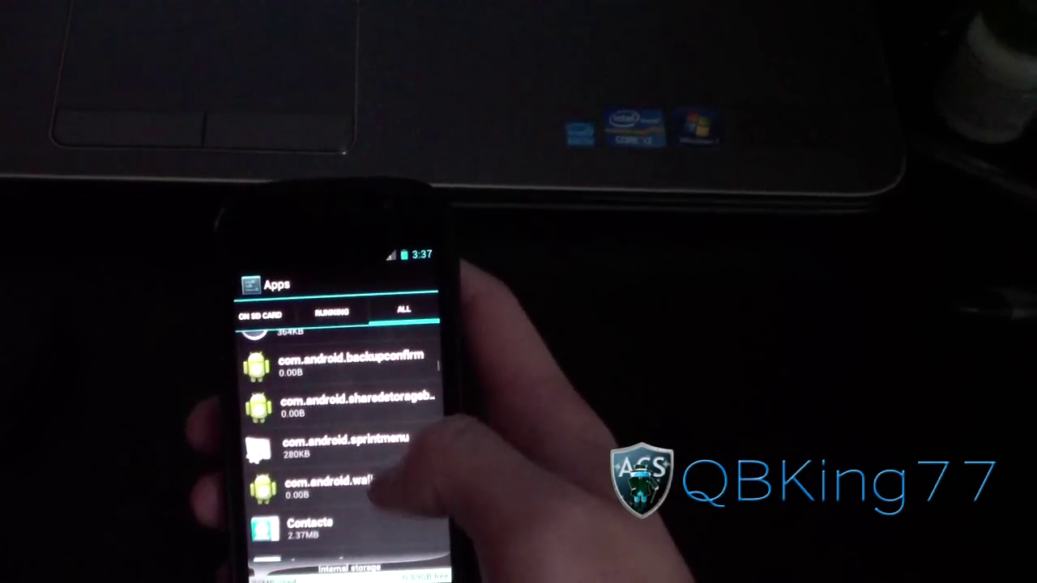
Step: Locate Google Search in the full app list and bring up its app details
scroll(down, 3)
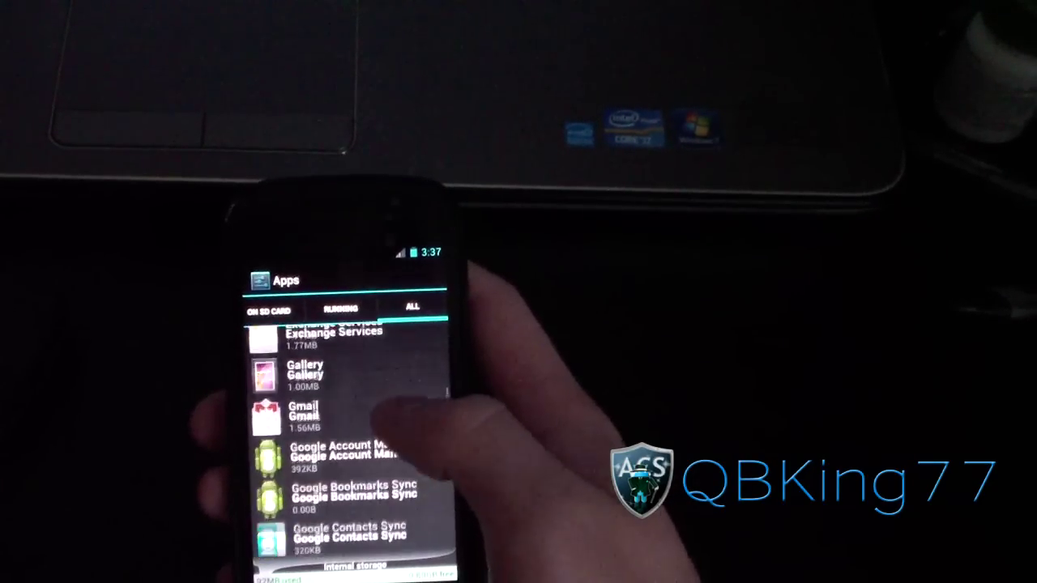
scroll(down, 3)
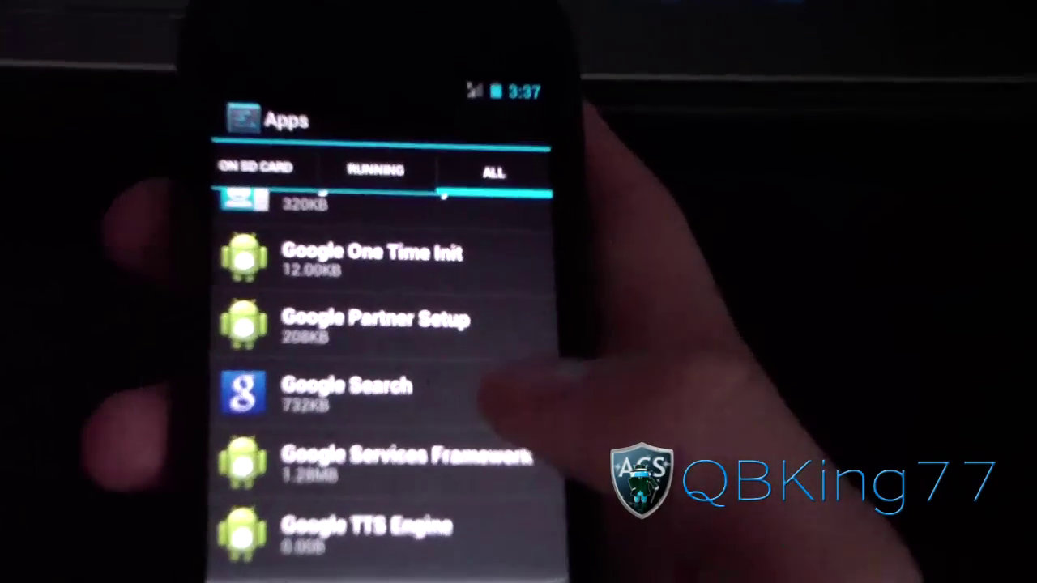
click(344, 389)
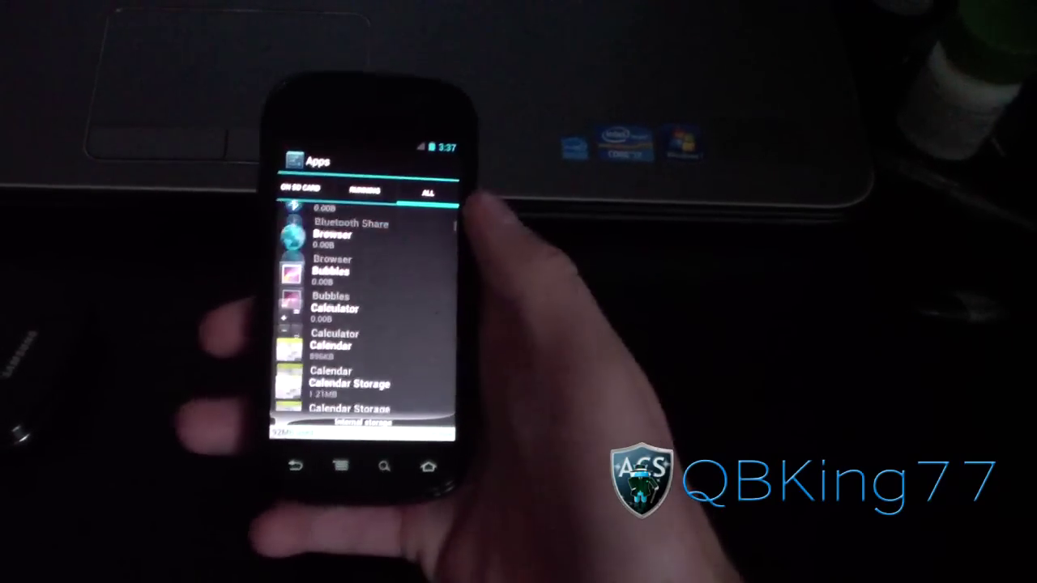
scroll(down, 3)
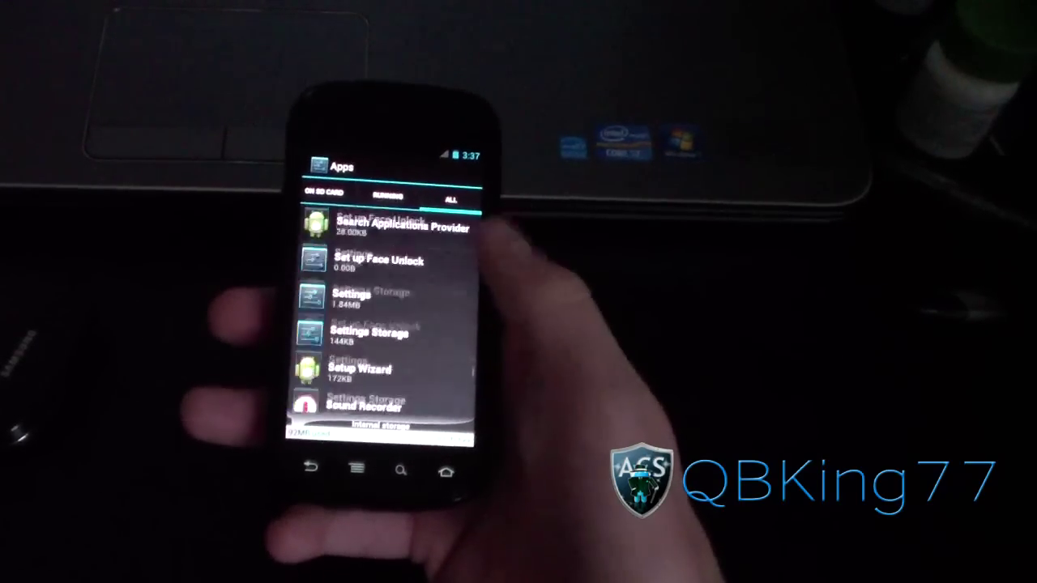